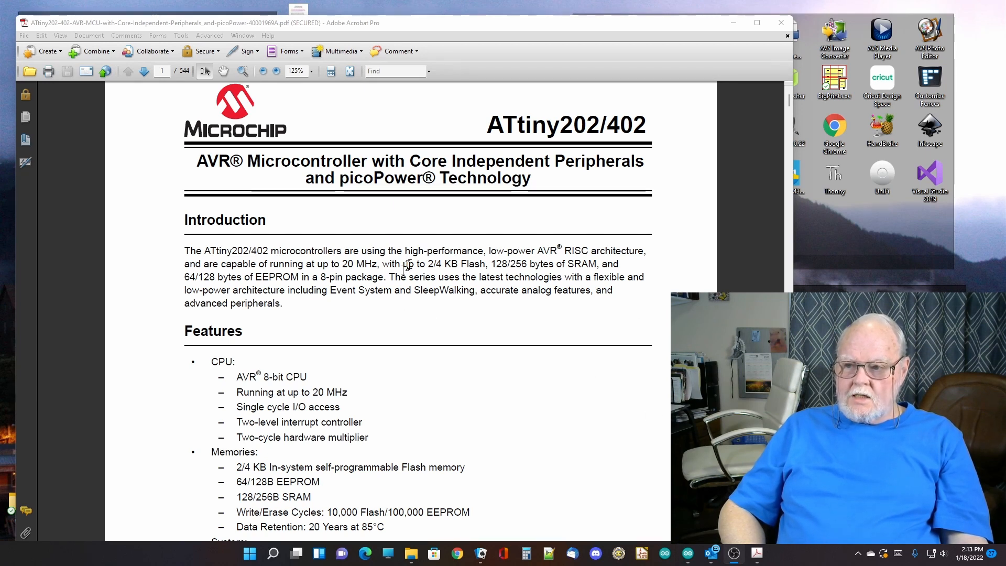
- Select the phrase '2/4 KB Flash' in the datasheet's Introduction paragraph
drag(428, 263, 486, 264)
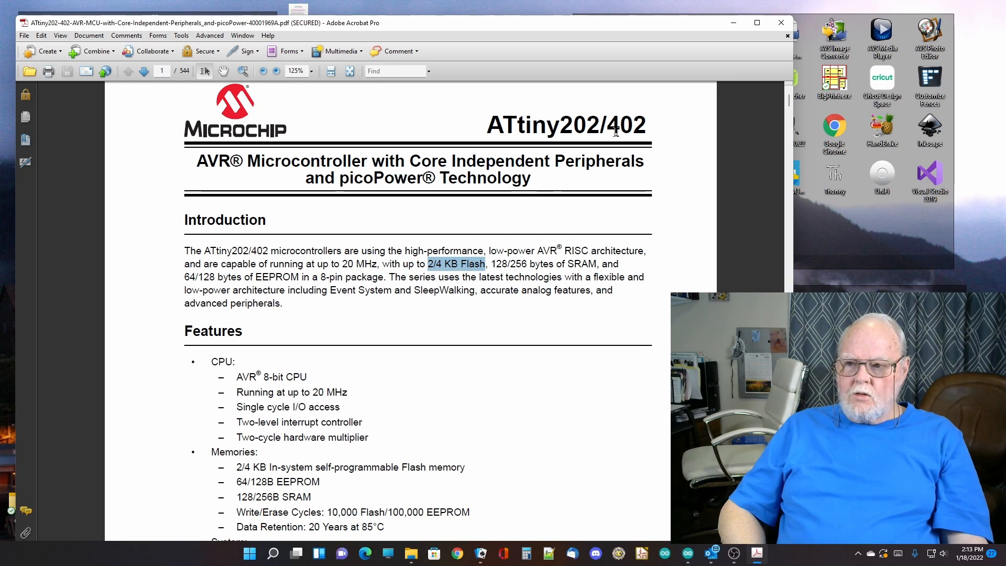
mouse_move(515, 345)
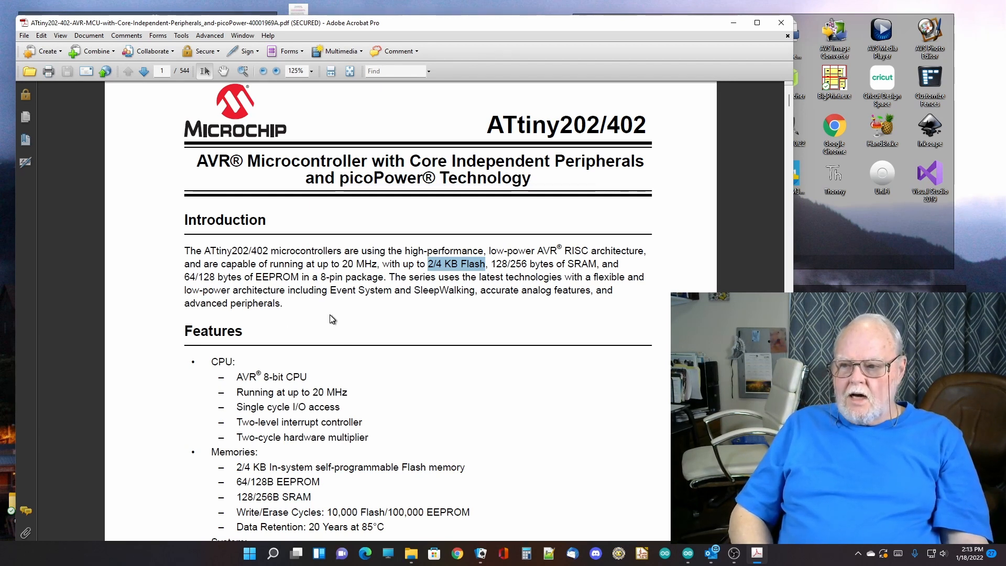
mouse_move(446, 337)
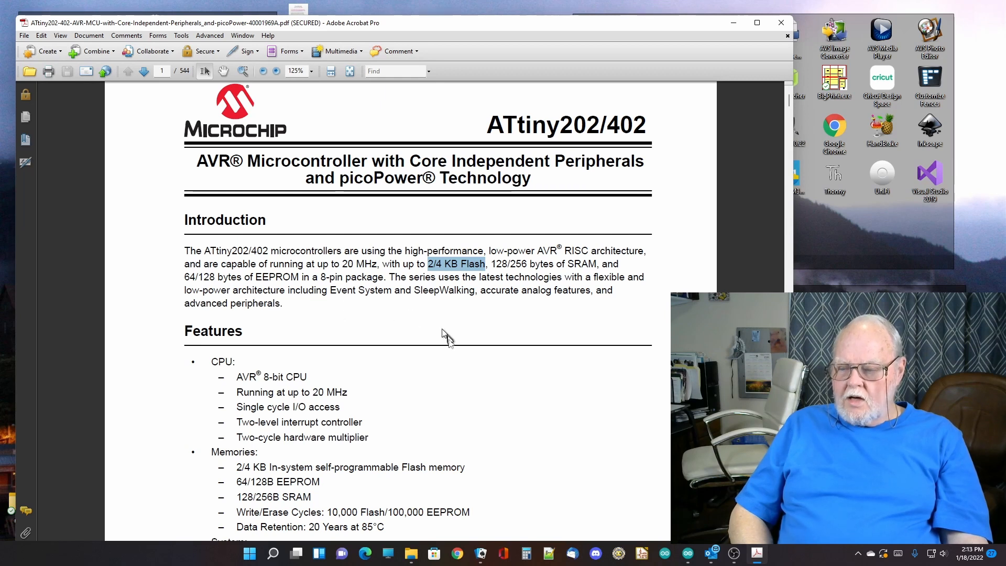
- Scroll past the features pages to page 10's tinyAVR 0-Series Overview table
scroll(down, 3)
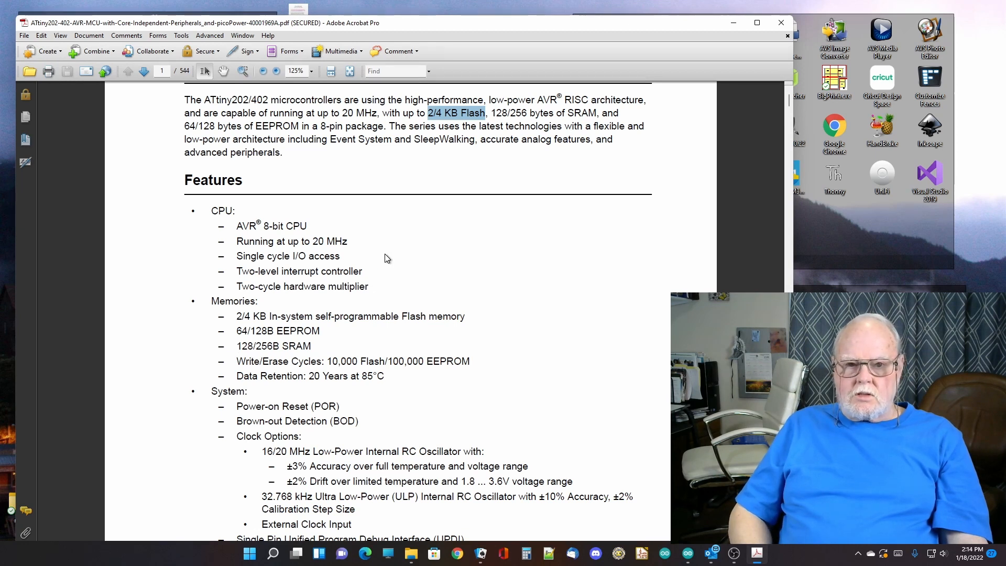
mouse_move(372, 254)
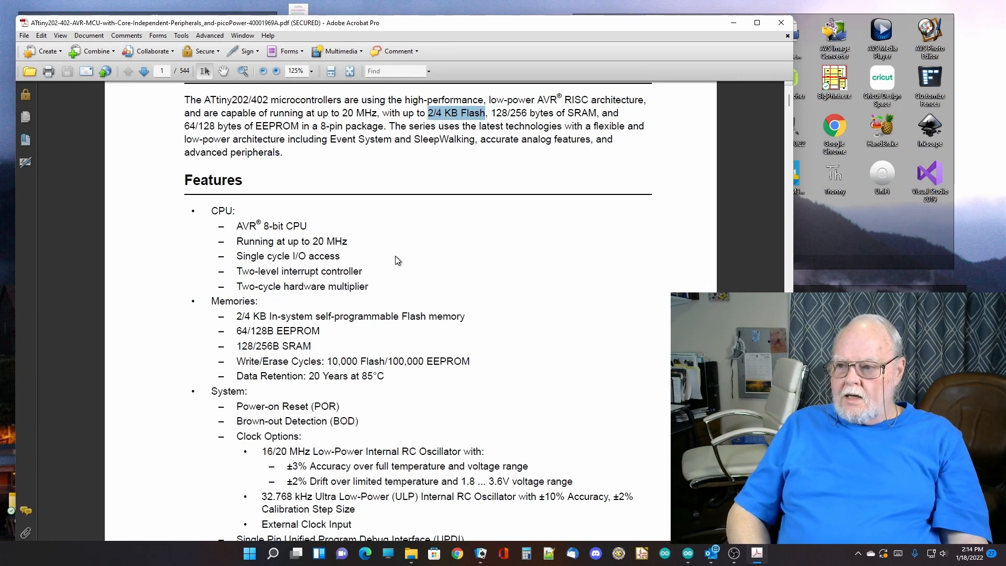
scroll(down, 3)
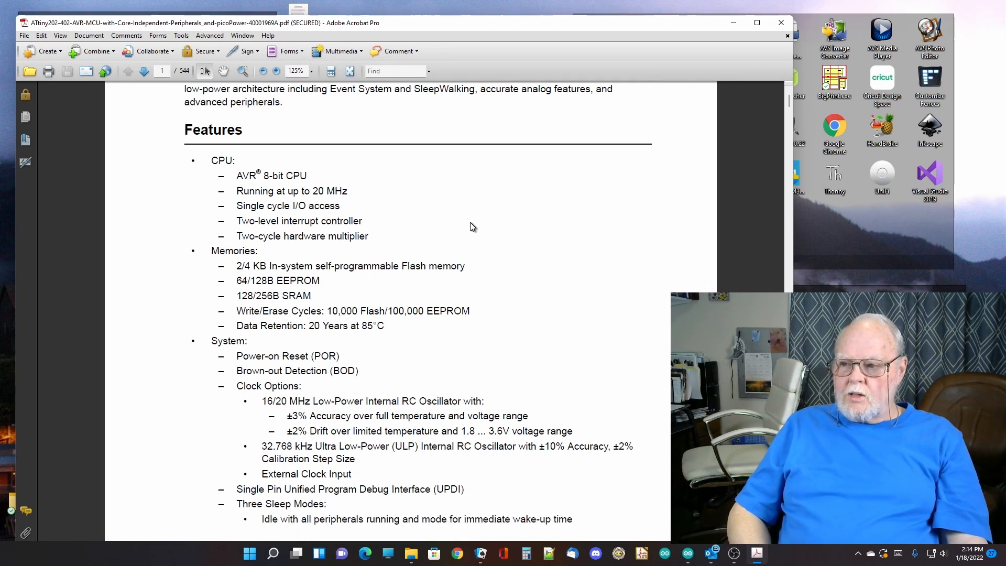
mouse_move(483, 234)
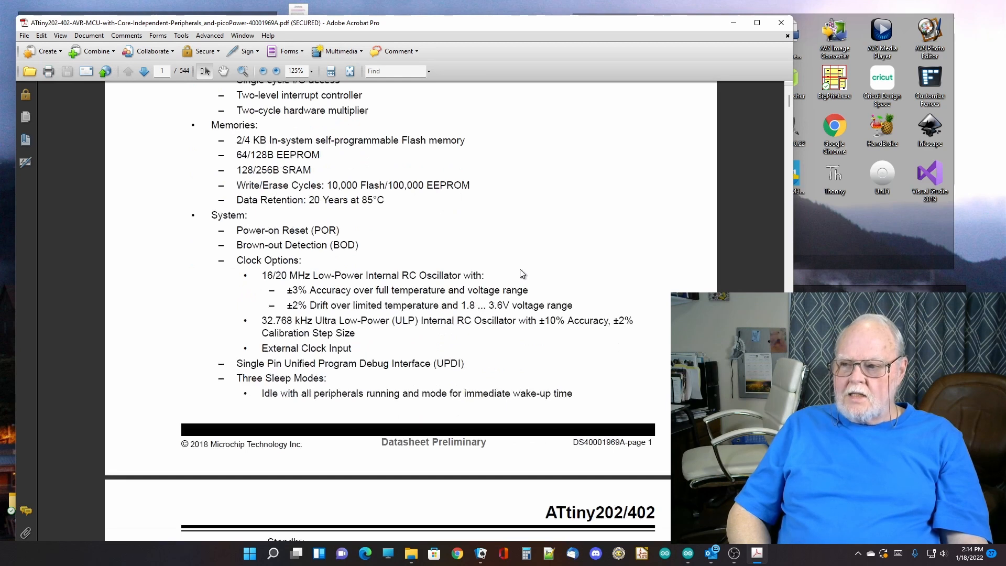
scroll(down, 3)
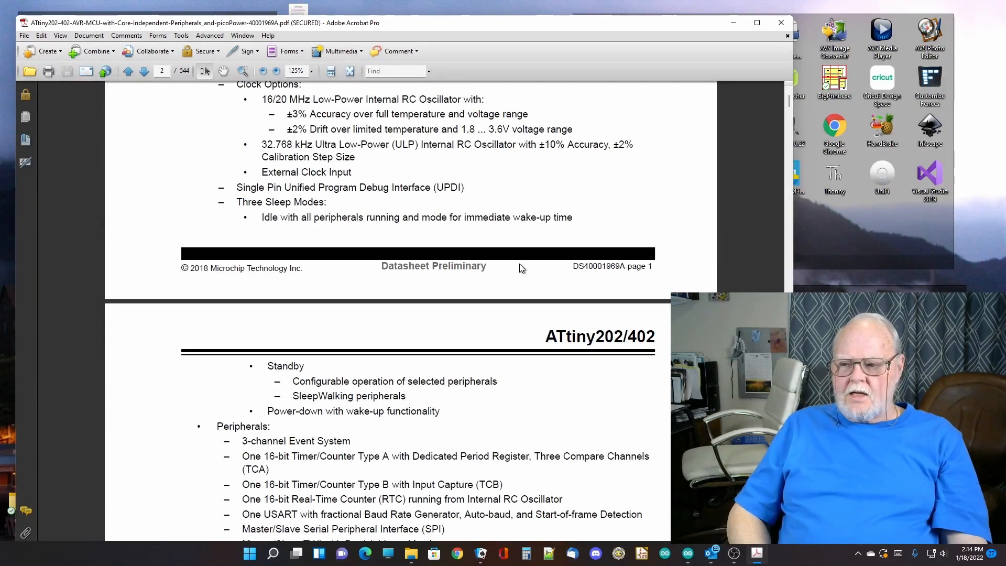
scroll(down, 3)
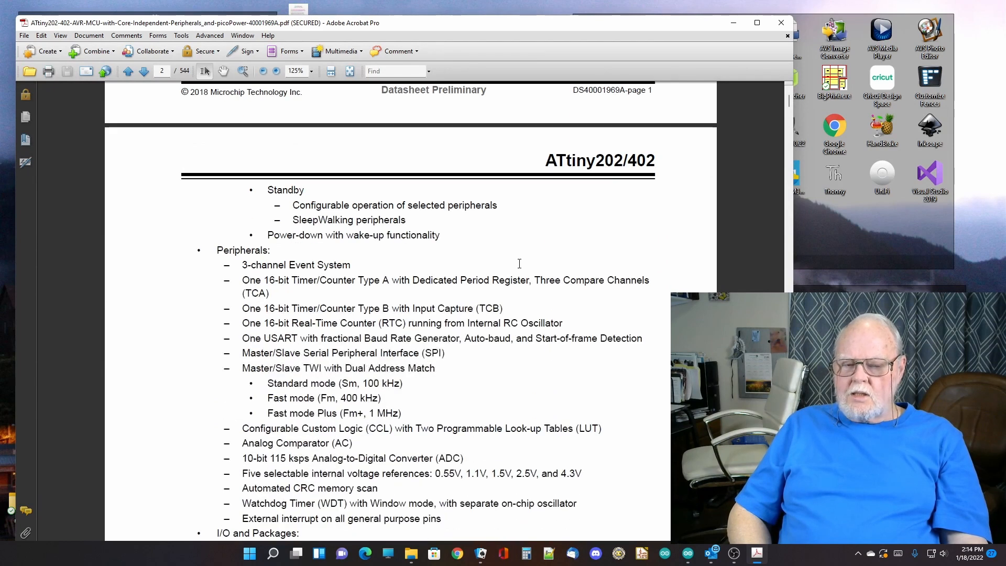
scroll(down, 3)
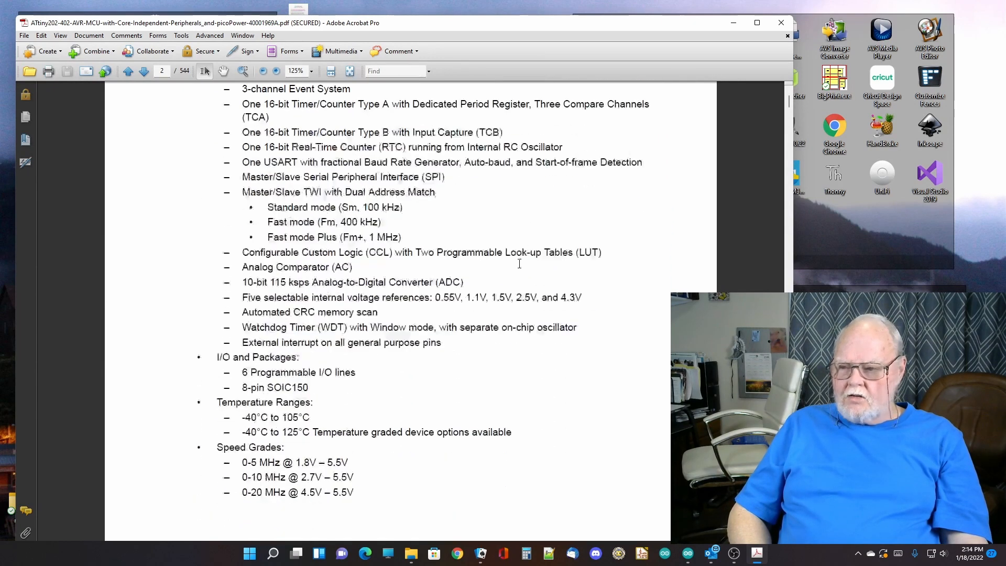
scroll(down, 3)
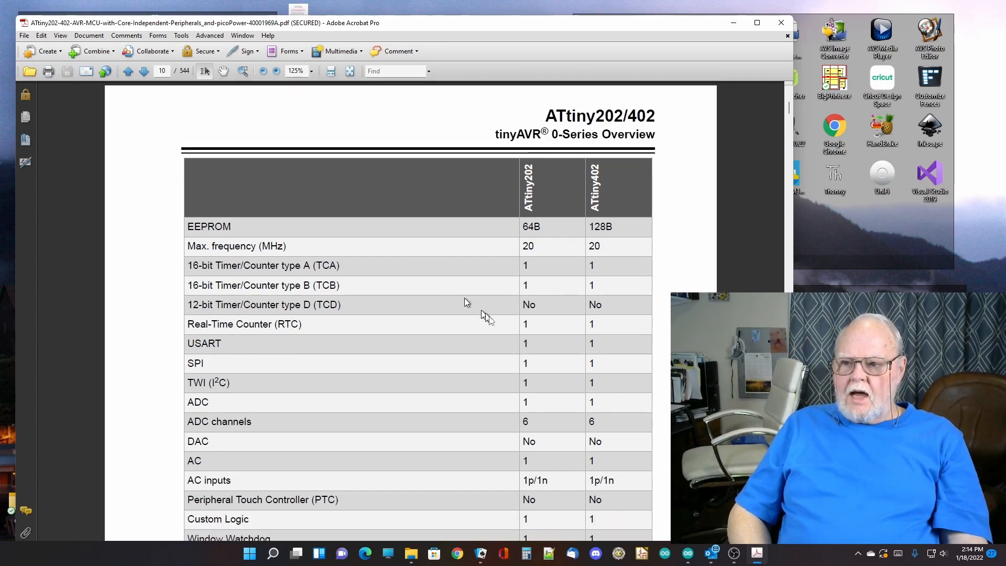
scroll(down, 3)
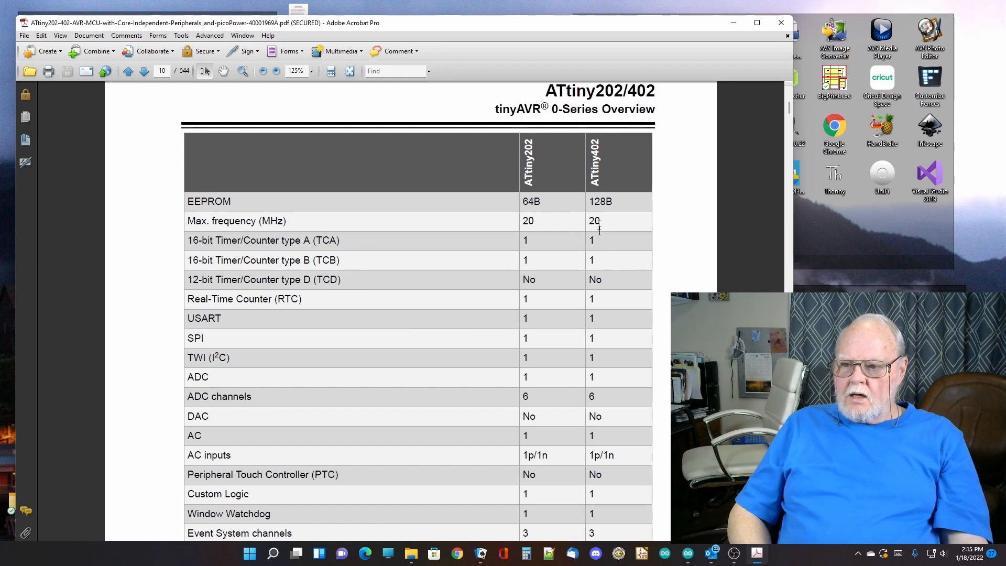
scroll(down, 3)
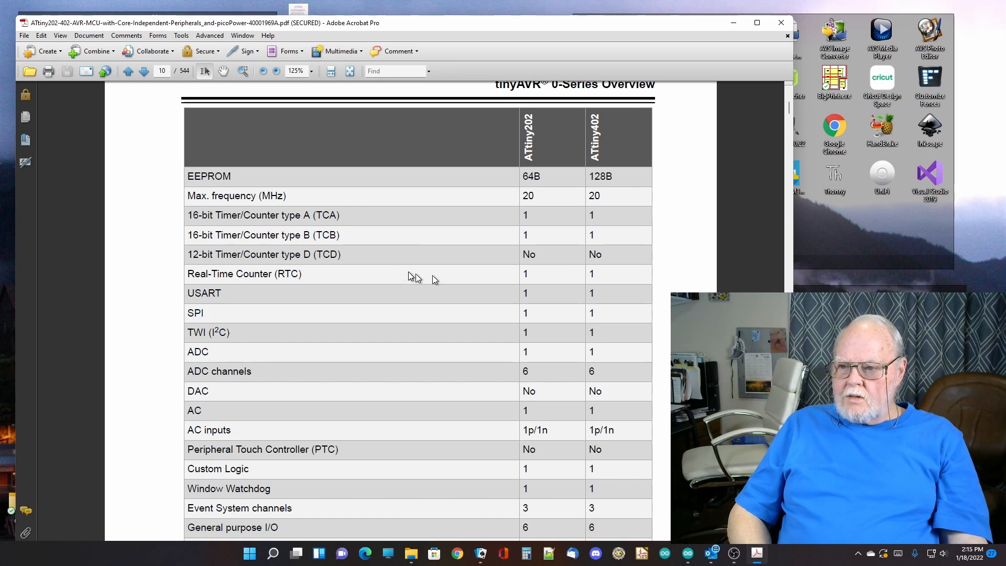
mouse_move(422, 266)
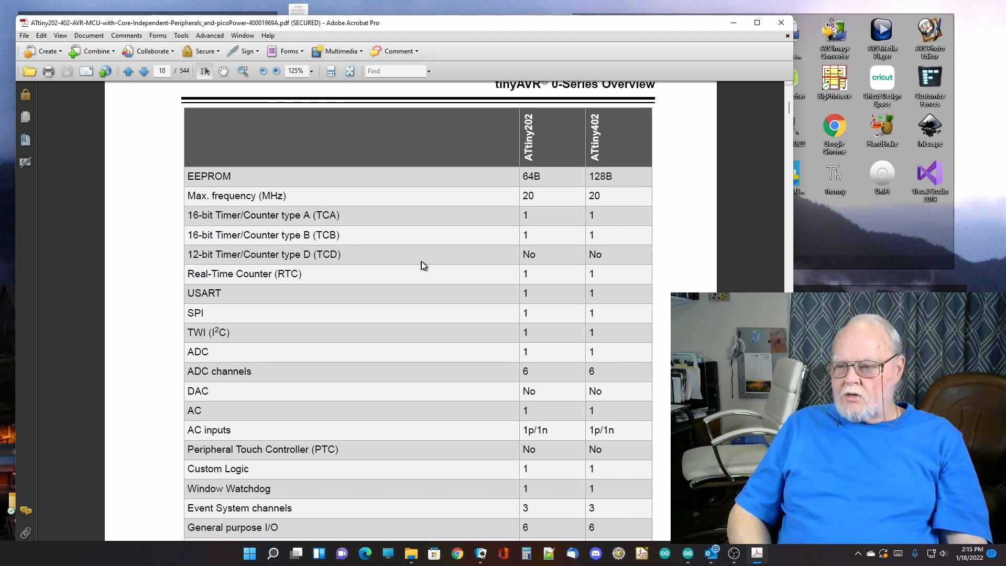
scroll(down, 3)
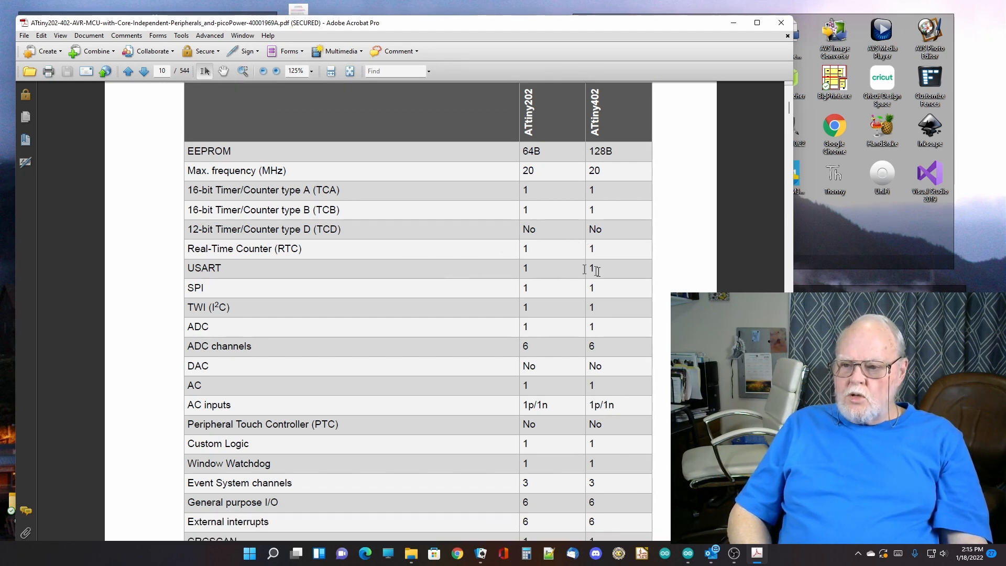
mouse_move(481, 298)
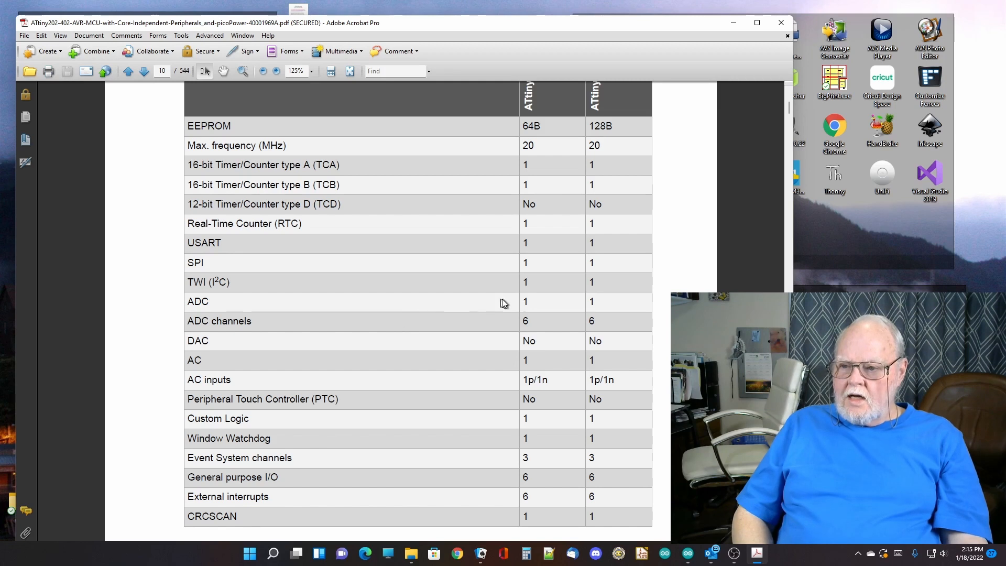
mouse_move(514, 298)
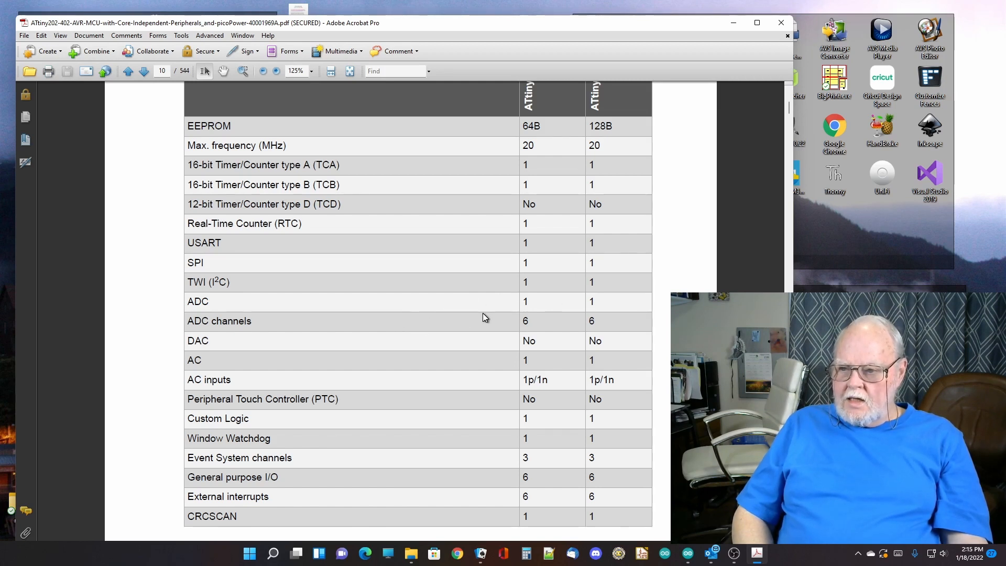
mouse_move(503, 329)
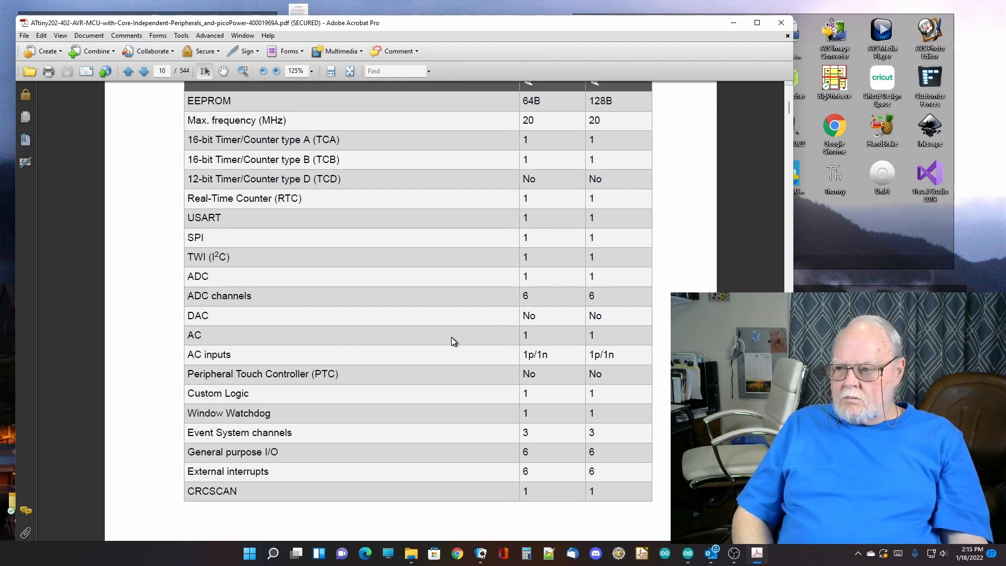
scroll(down, 3)
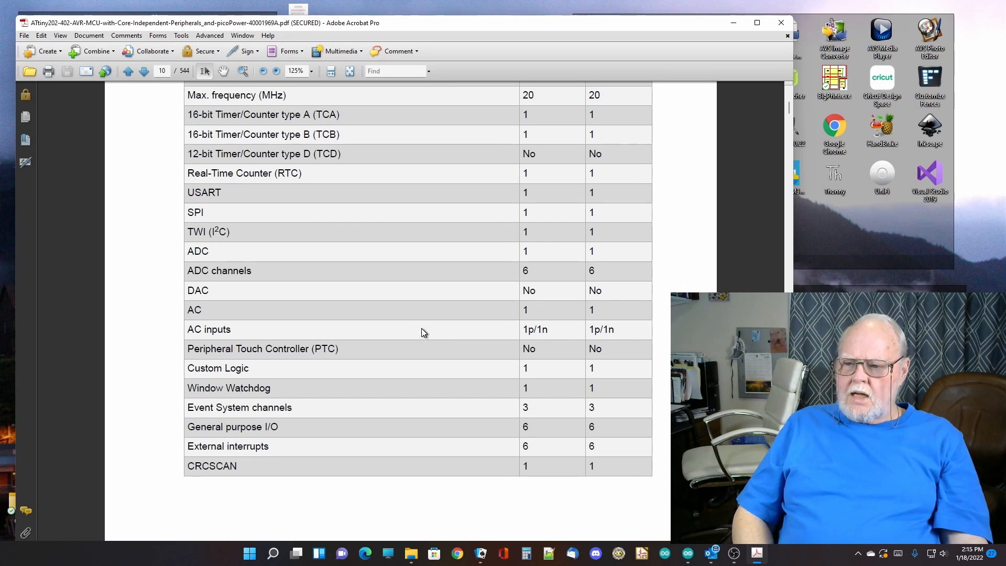
mouse_move(206, 310)
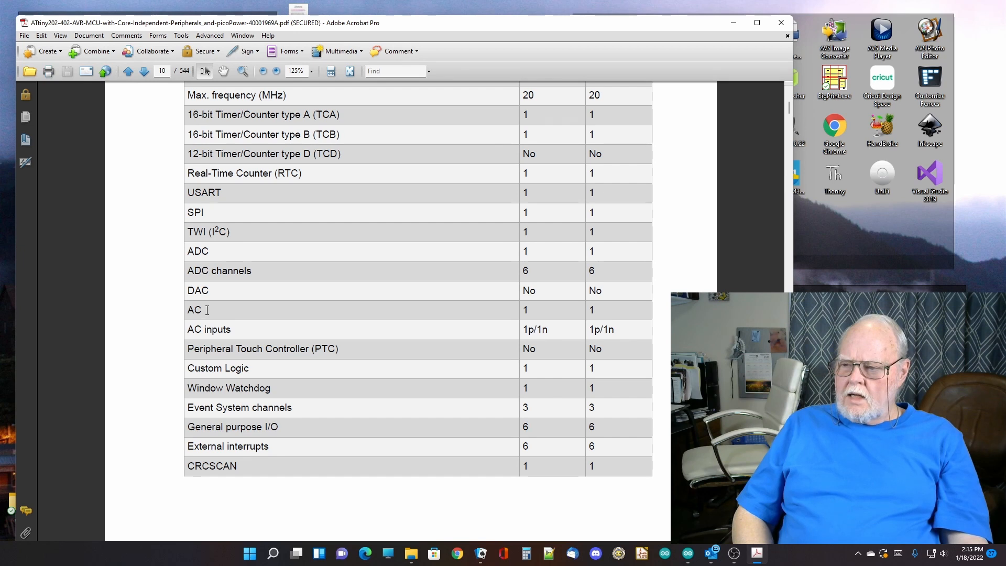
mouse_move(320, 317)
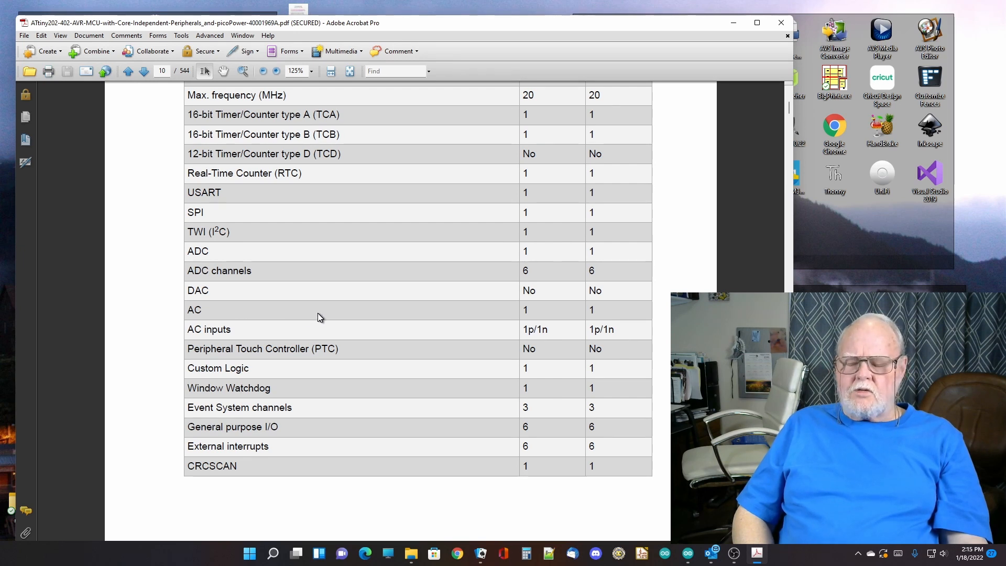
mouse_move(324, 314)
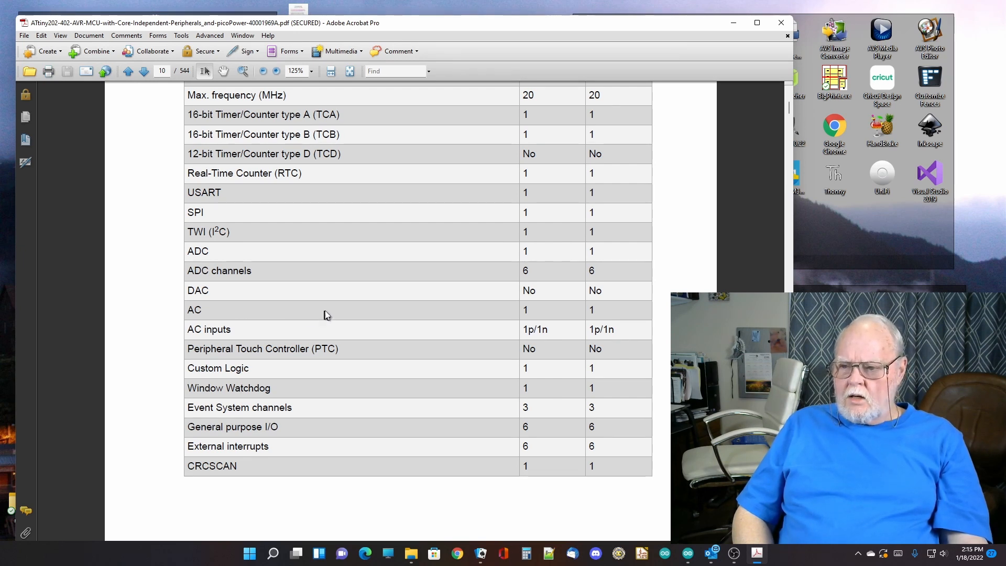
scroll(down, 3)
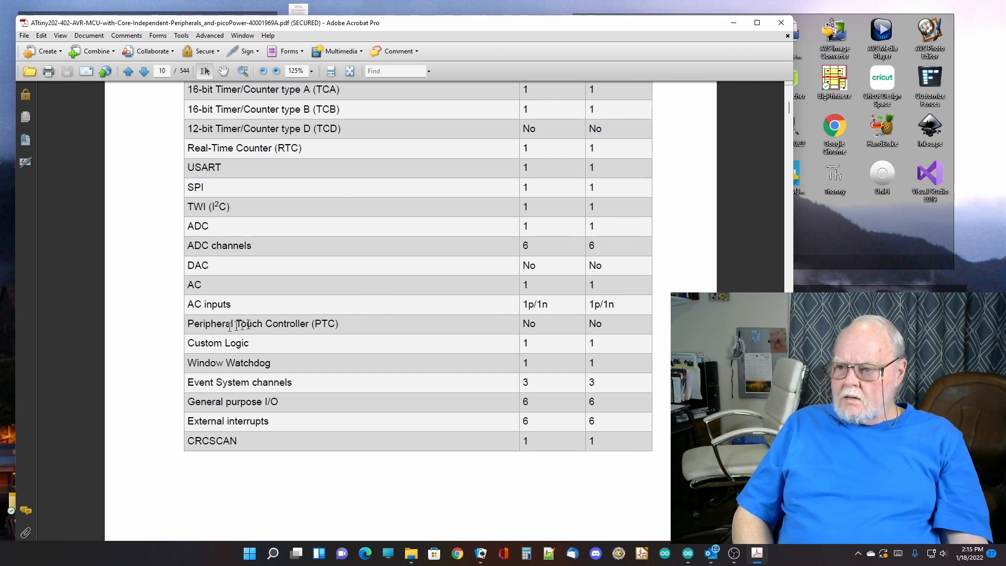
mouse_move(356, 349)
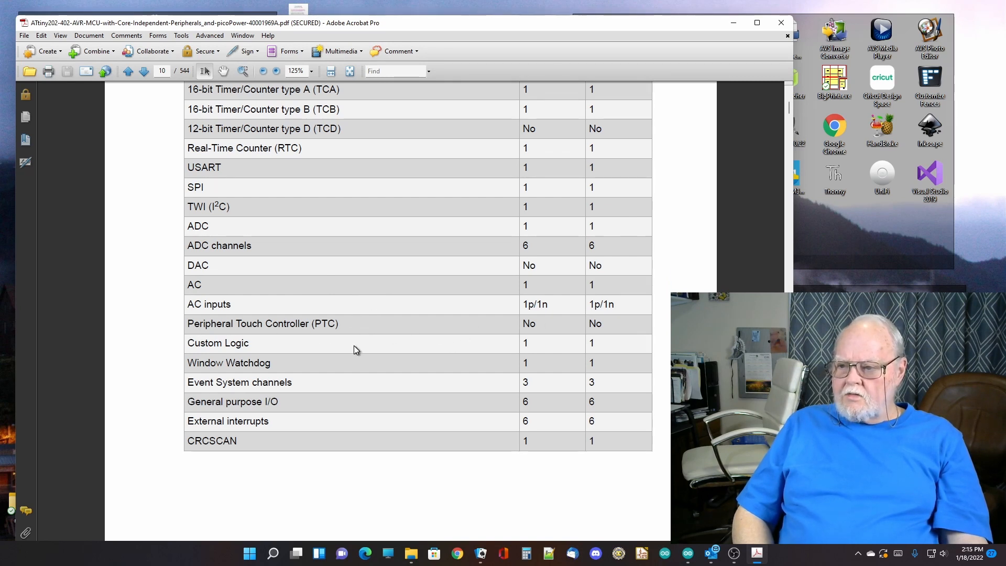
scroll(down, 3)
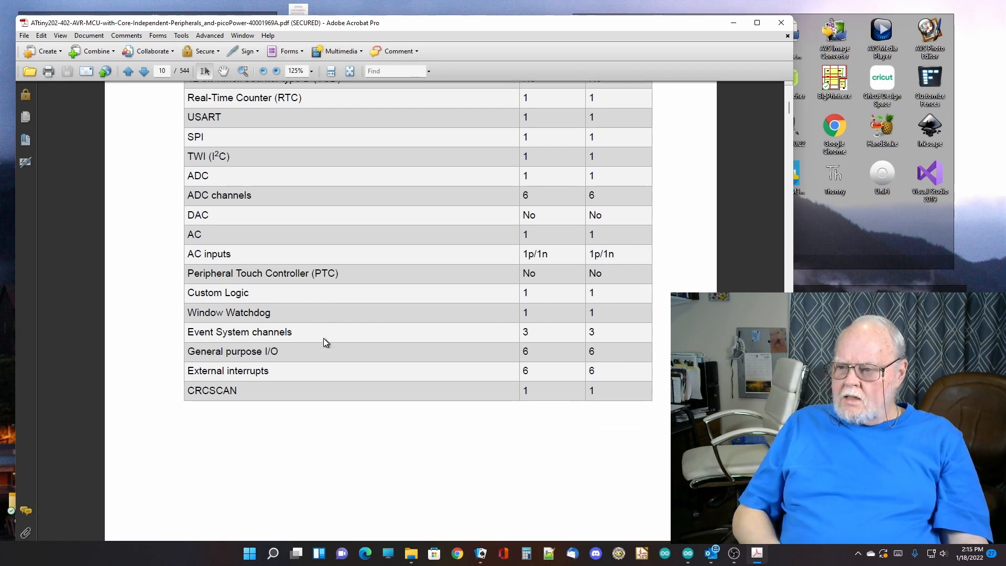
scroll(down, 3)
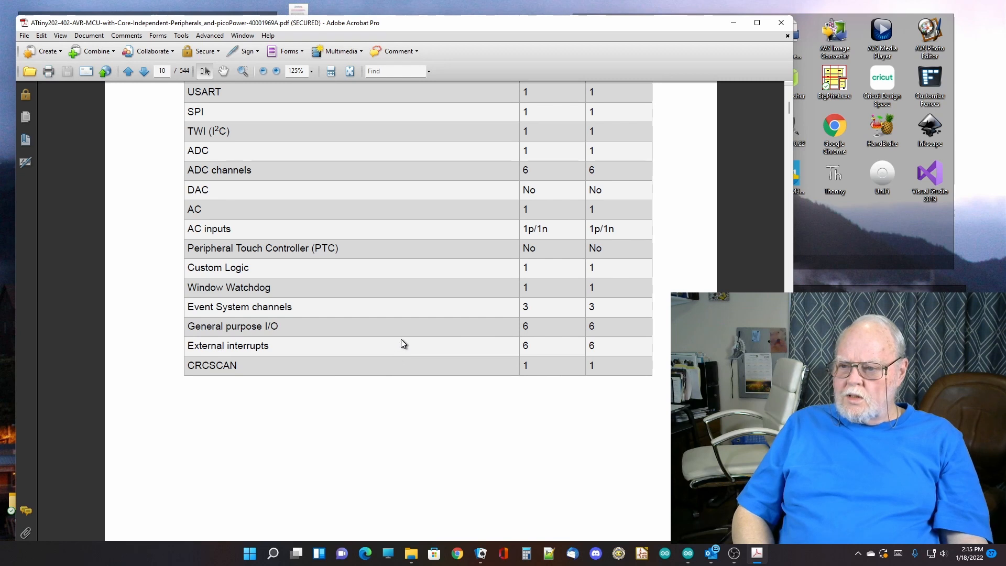
scroll(down, 3)
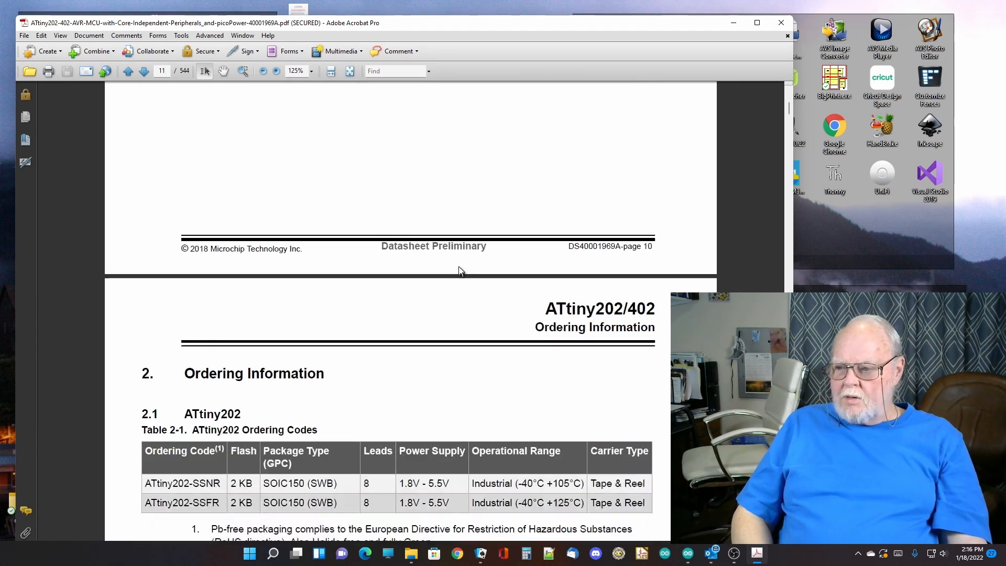
- Scroll from Ordering Information to section 4.1, the 8-pin SOIC pinout diagram
scroll(down, 3)
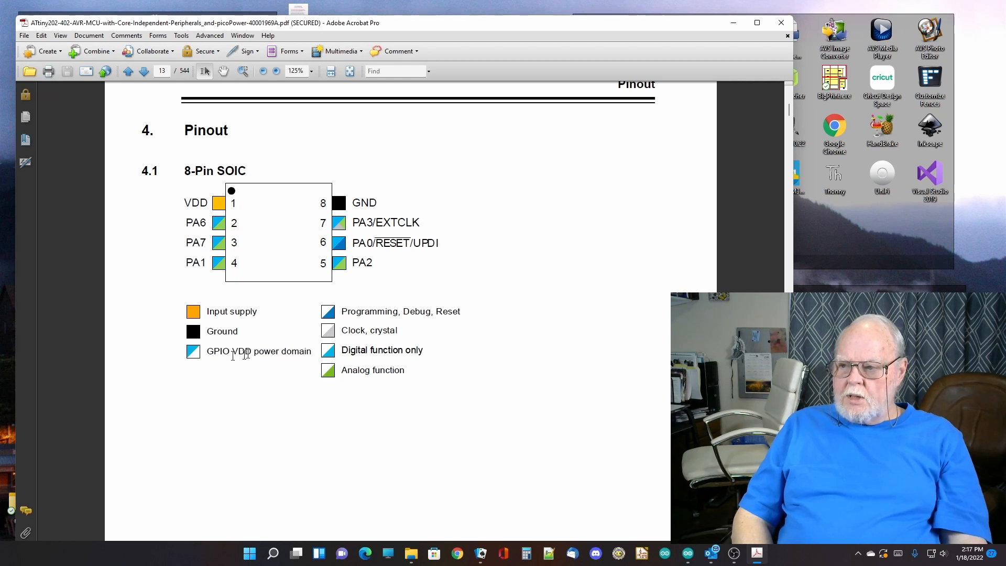
mouse_move(220, 267)
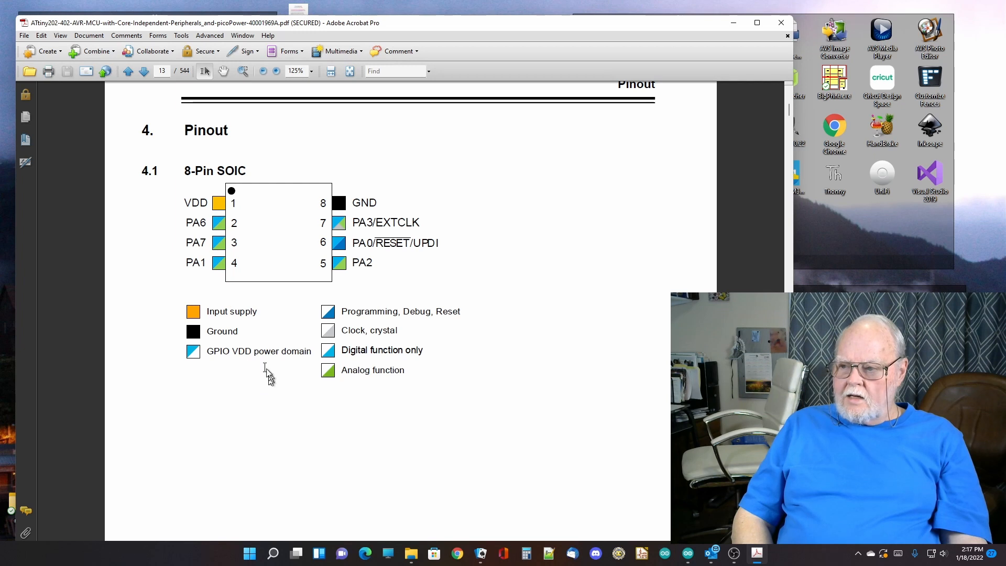
mouse_move(198, 221)
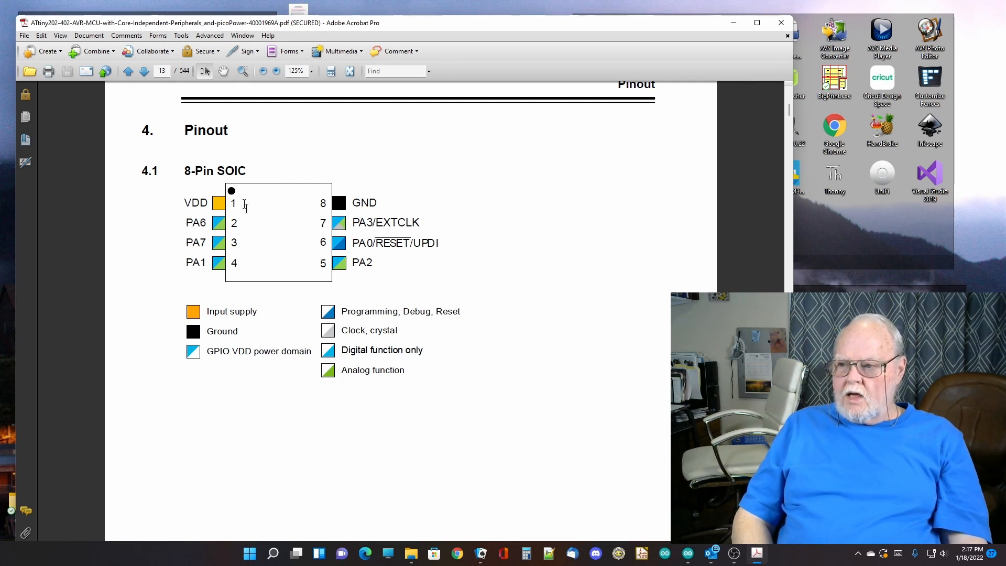
mouse_move(225, 247)
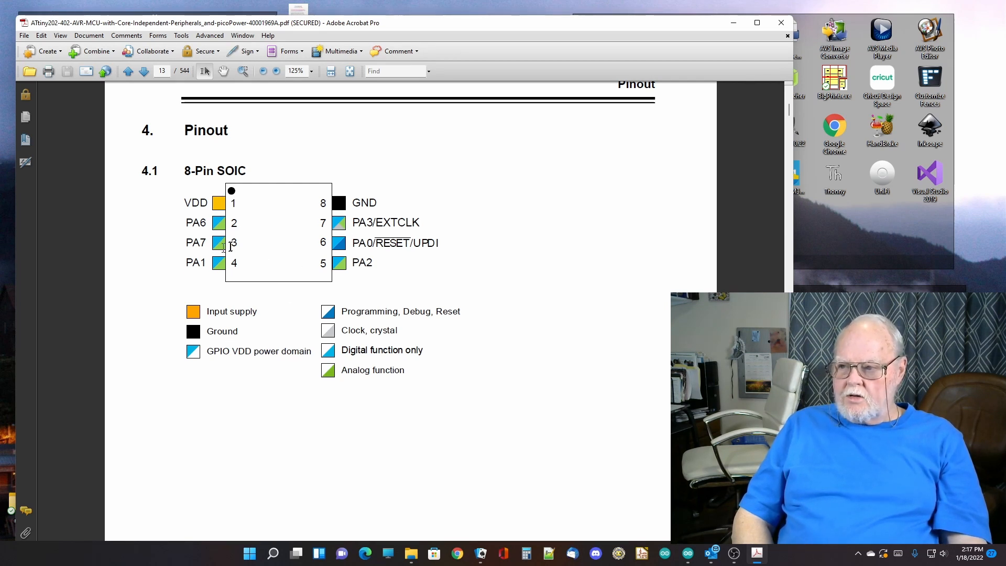
mouse_move(413, 404)
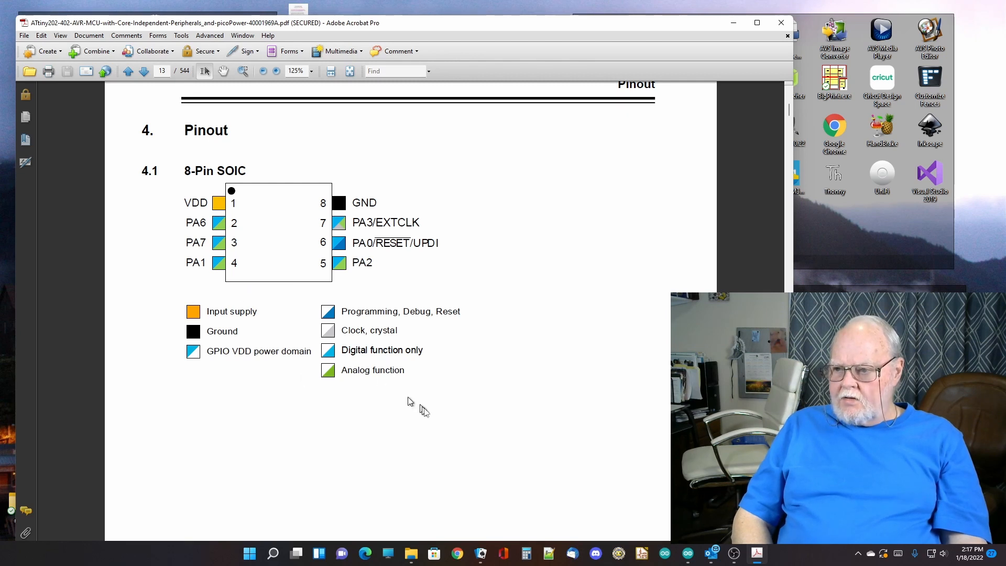
mouse_move(328, 363)
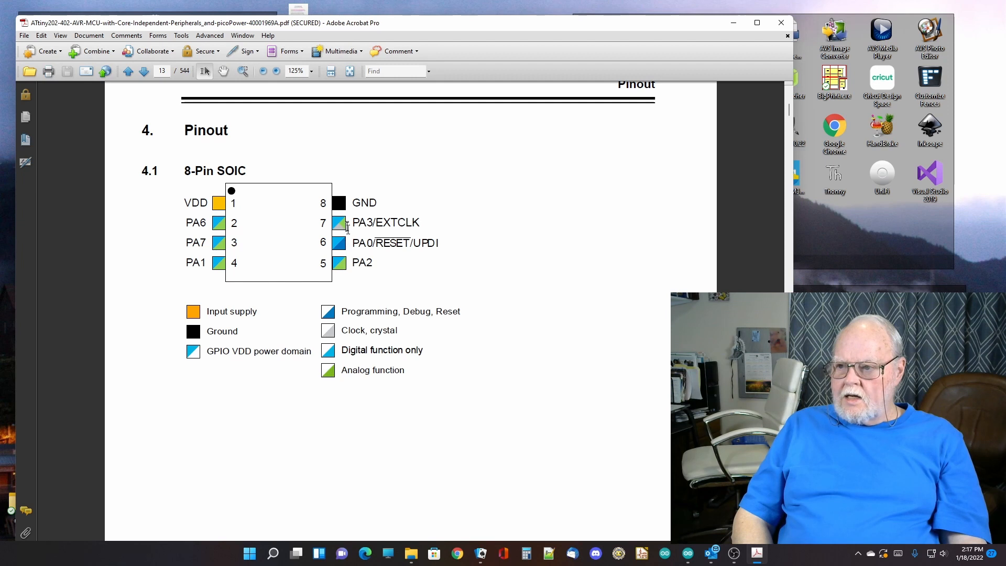
mouse_move(221, 269)
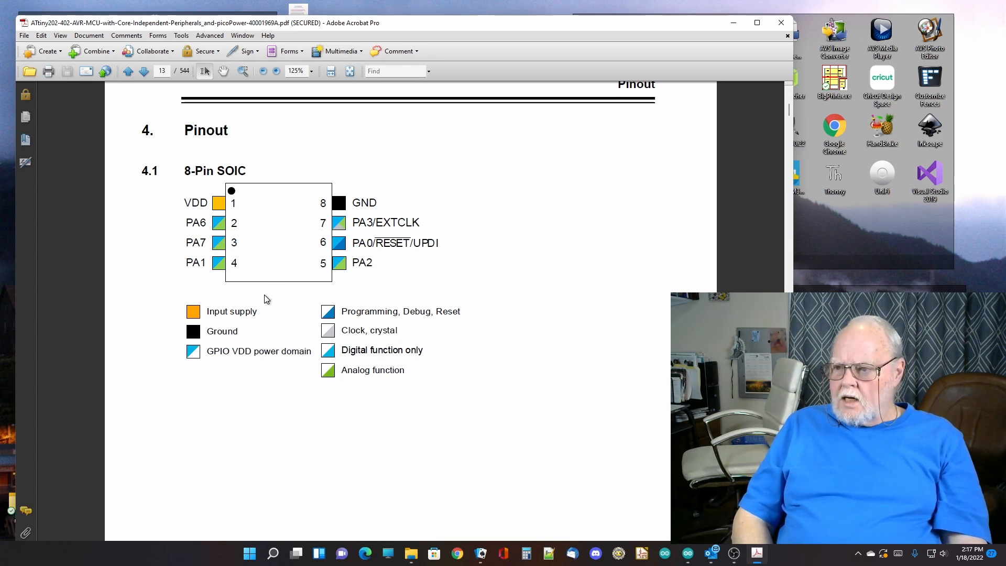
- Scroll to page 14's Table 5-1 PORT Function Multiplexing and double-click the RxD entry
scroll(down, 3)
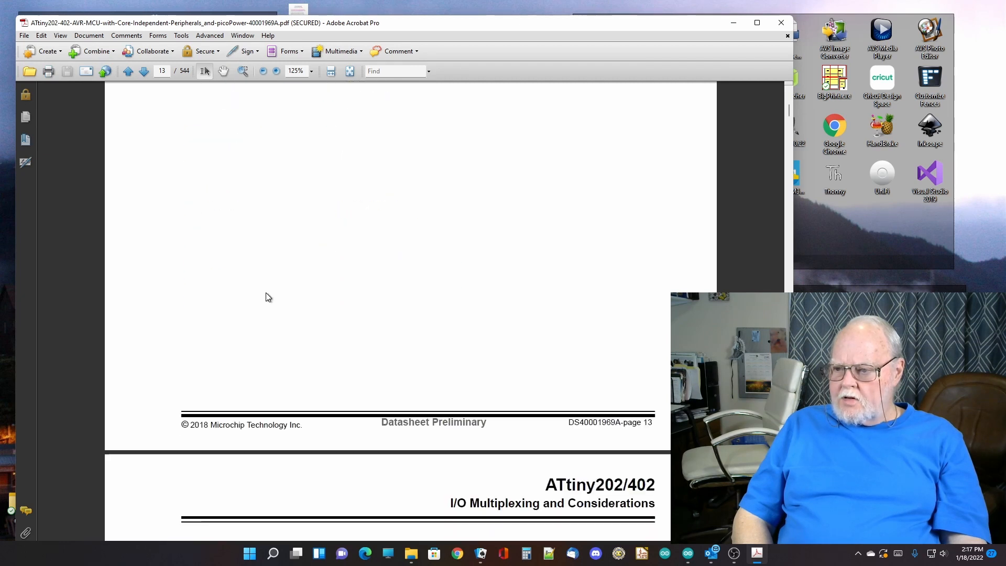
scroll(down, 3)
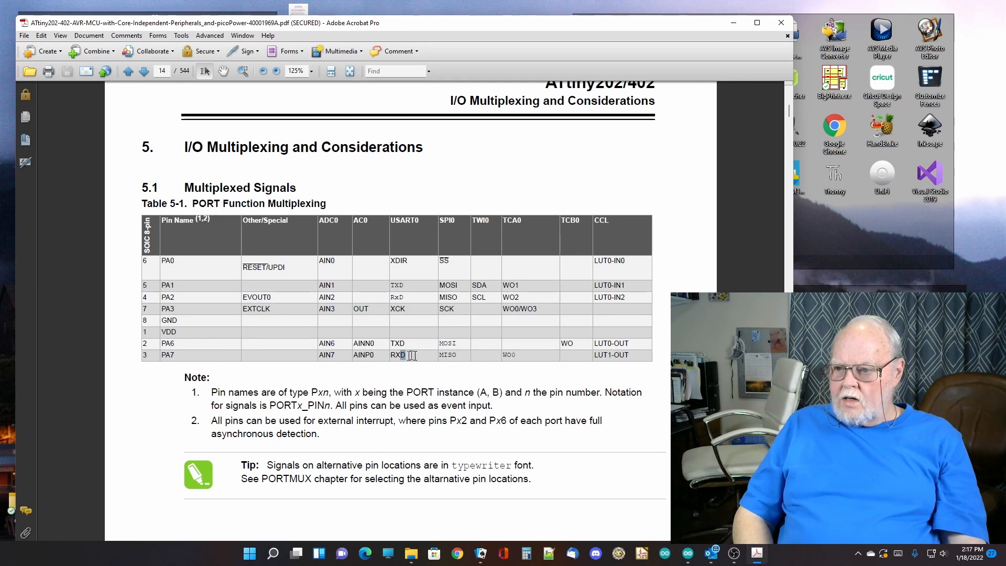
double_click(396, 343)
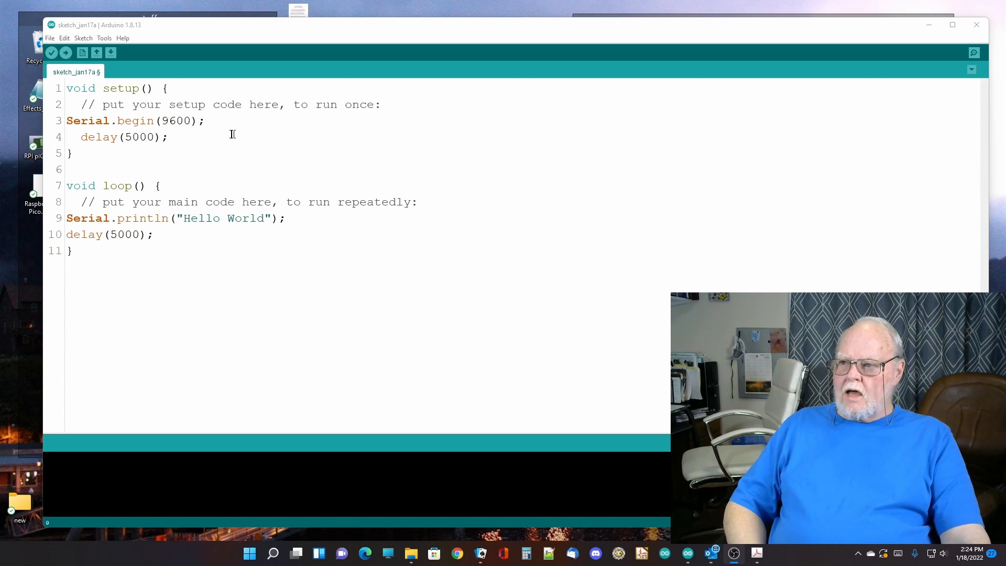
mouse_move(174, 137)
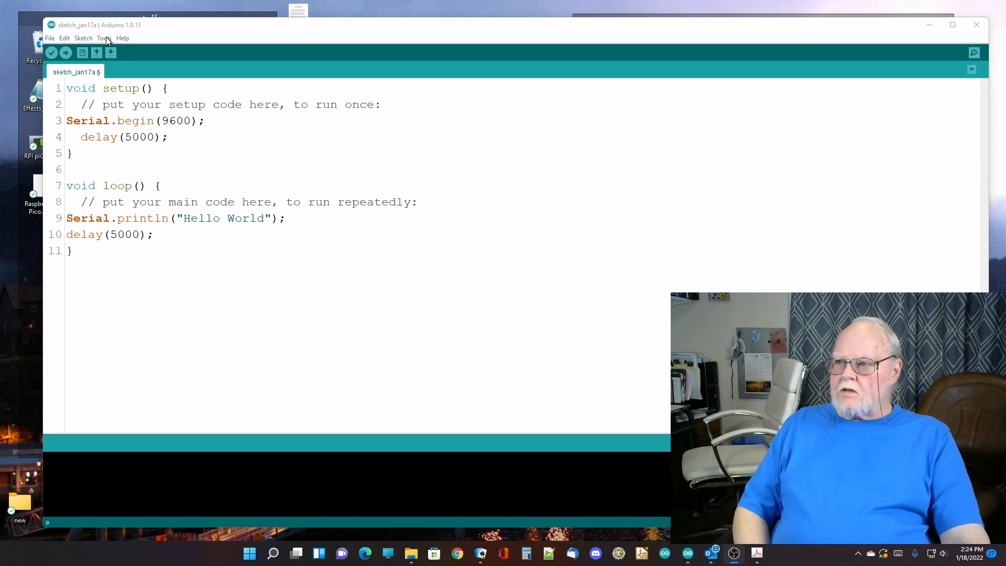
click(103, 37)
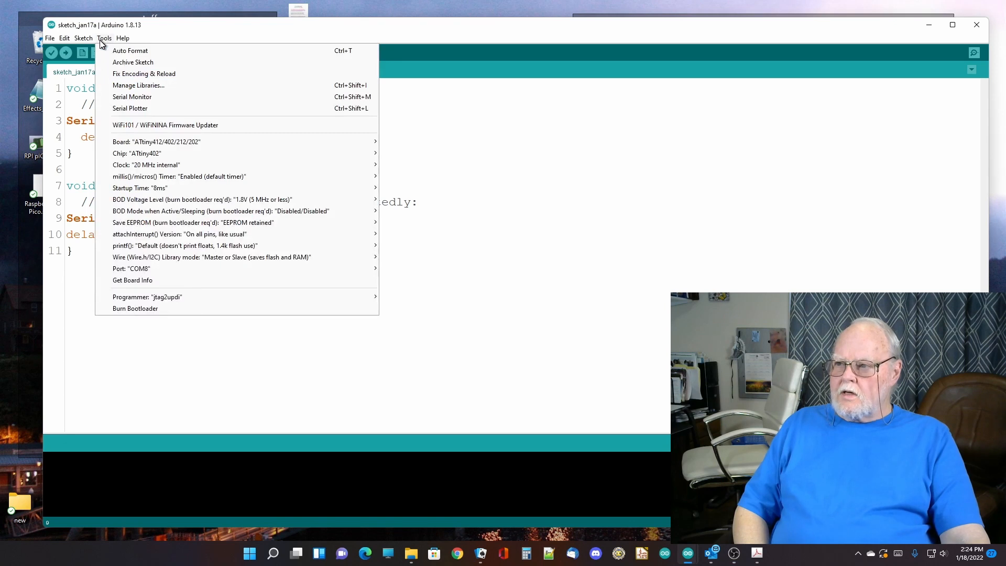
mouse_move(209, 256)
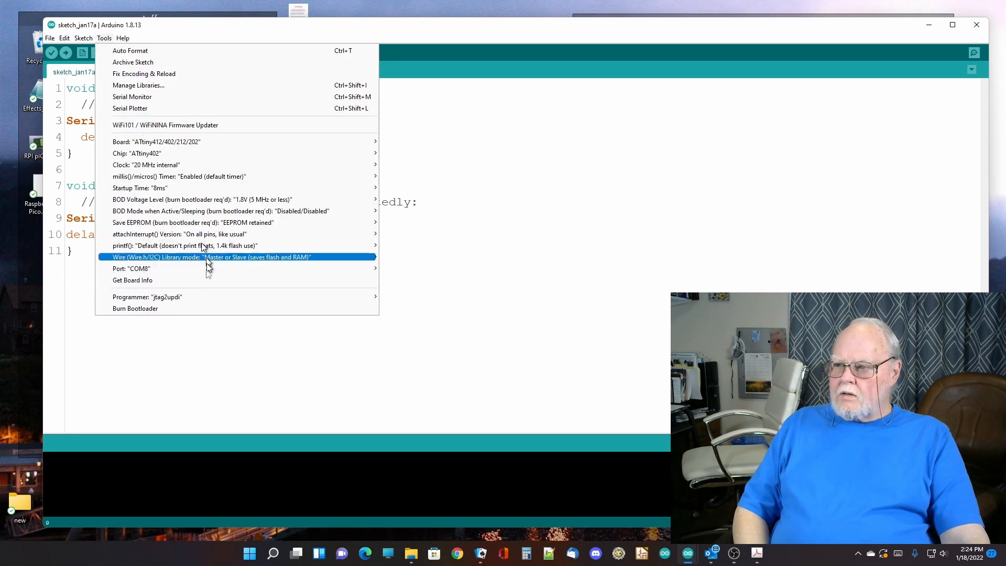
mouse_move(131, 268)
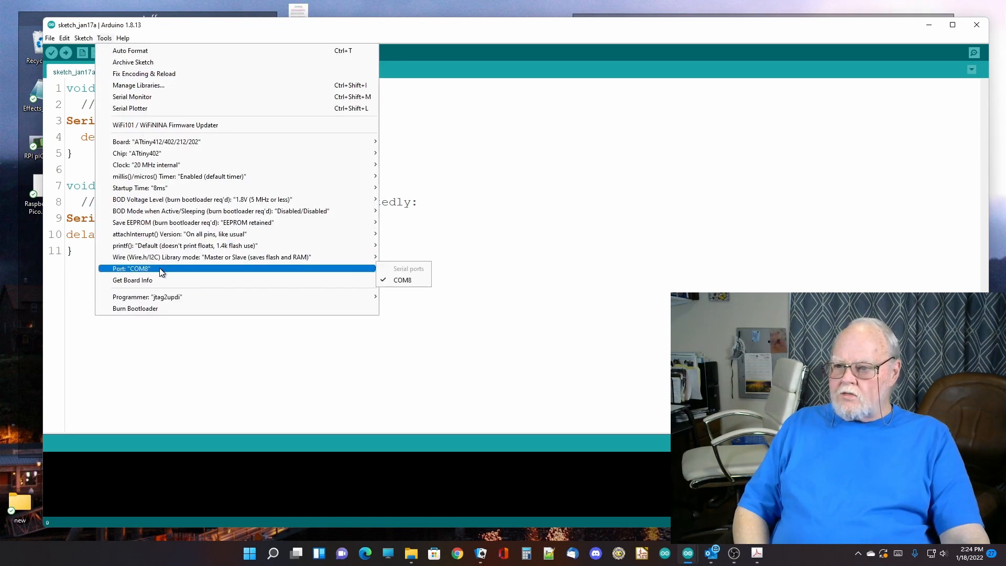
mouse_move(156, 141)
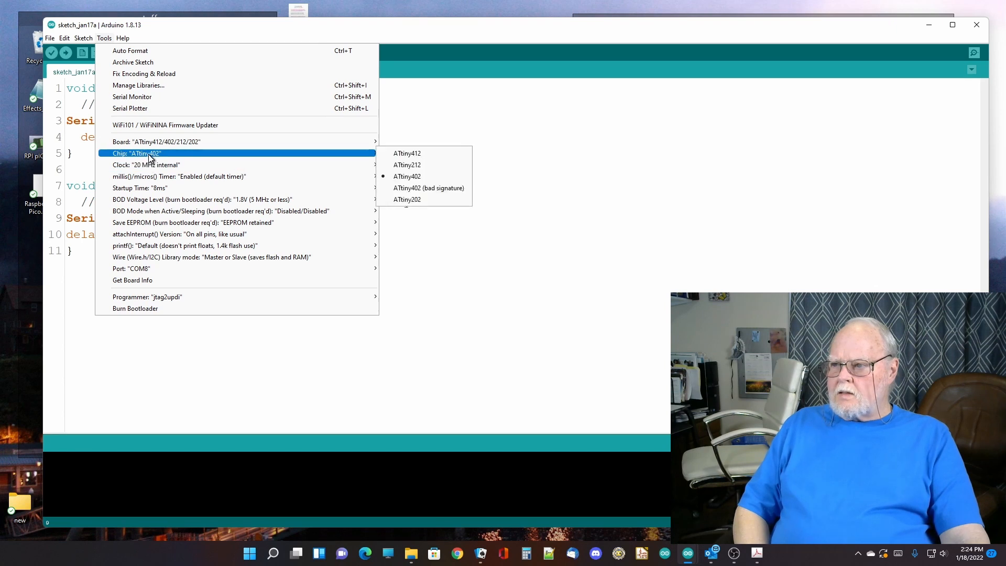
mouse_move(149, 160)
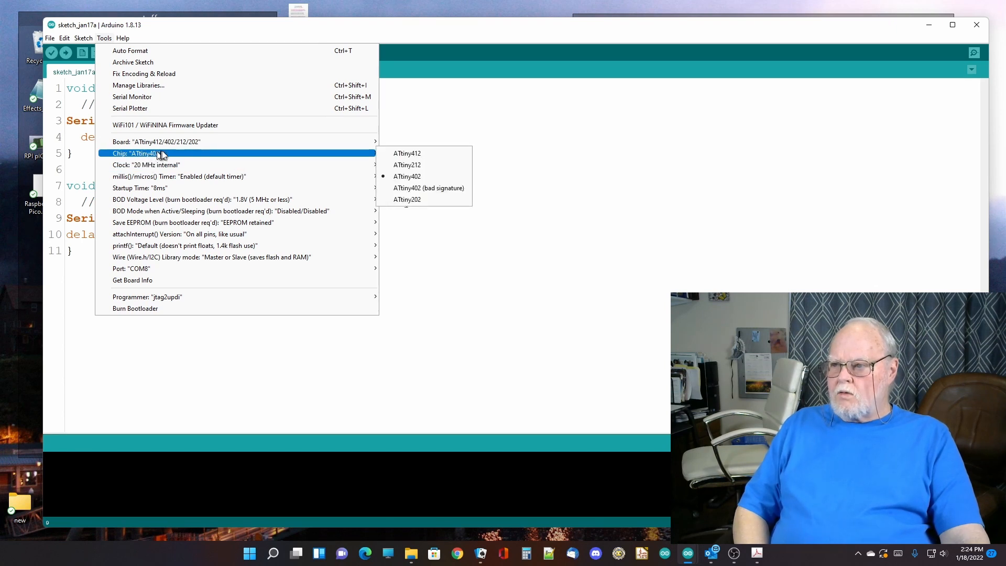
mouse_move(154, 165)
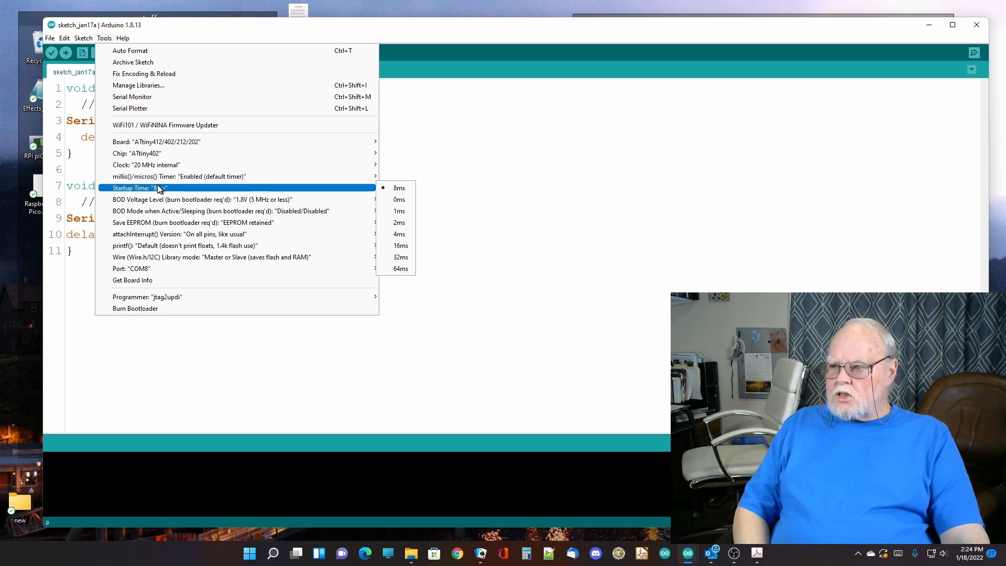
mouse_move(193, 223)
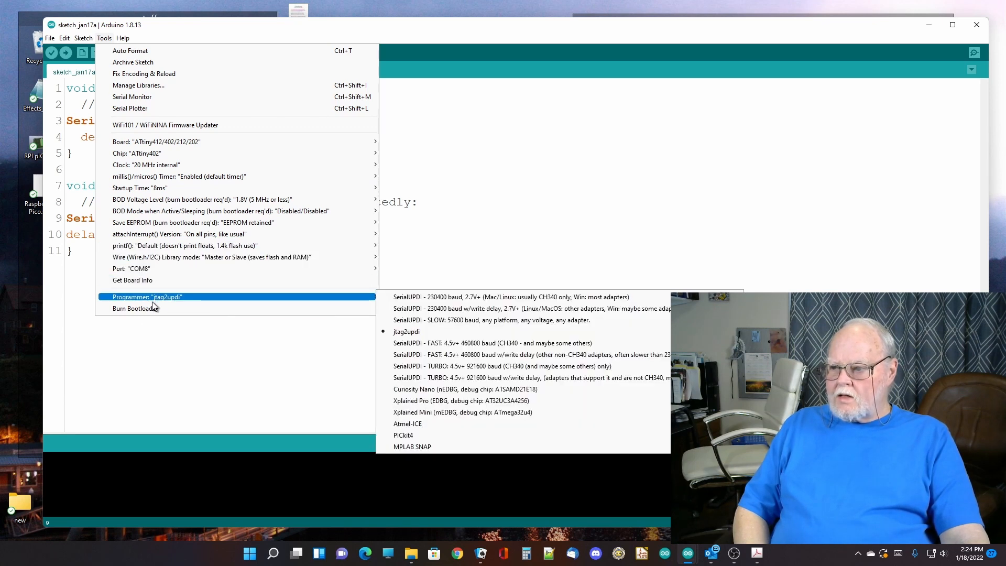
mouse_move(157, 302)
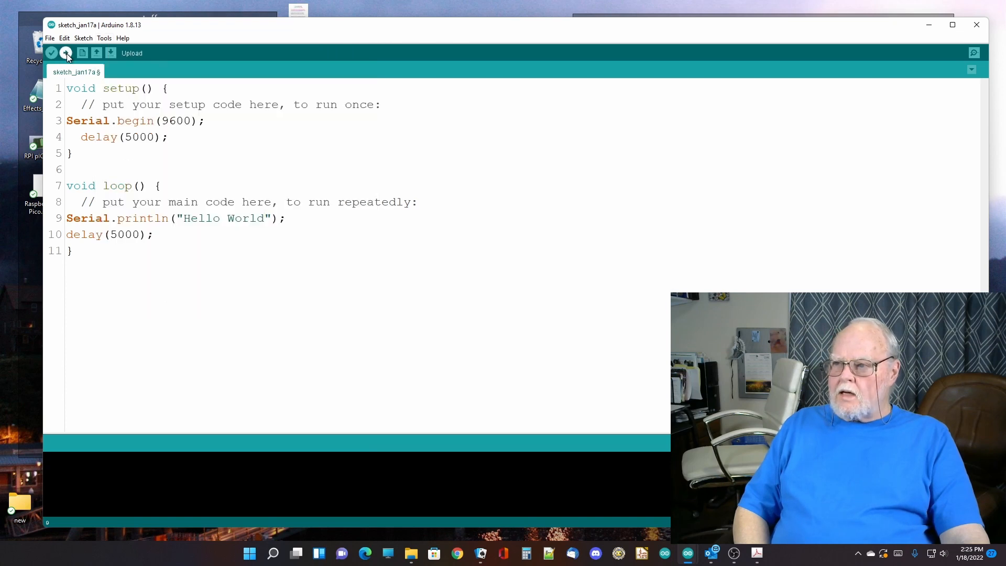
- Upload the Hello World sketch and enlarge the output pane to read the 1852-byte log
click(52, 53)
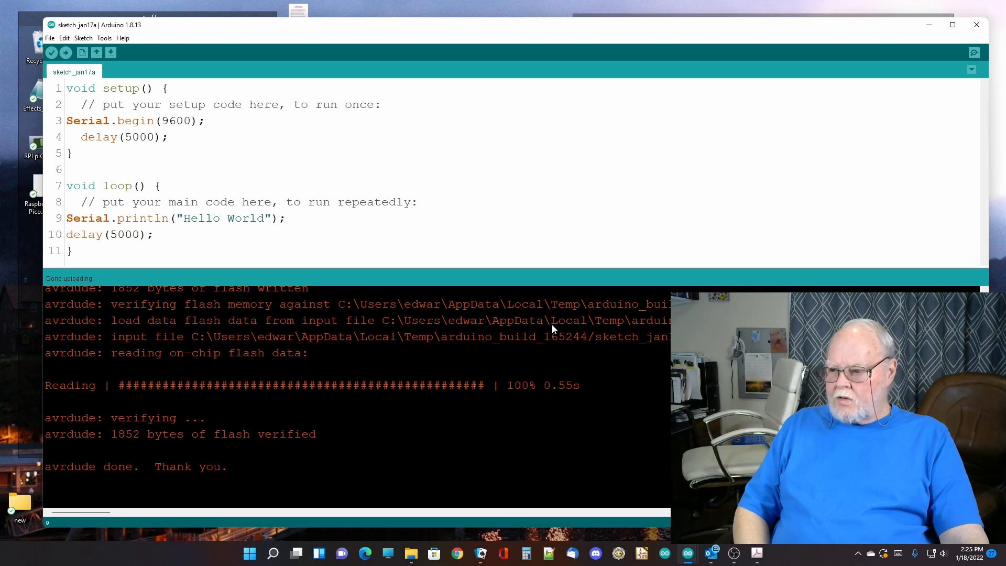
mouse_move(543, 275)
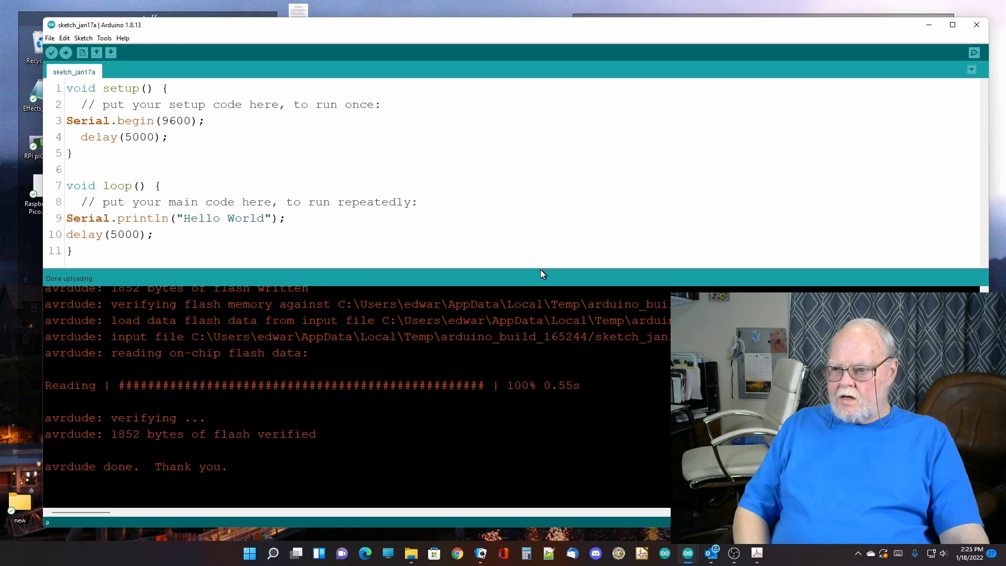
drag(544, 276, 544, 172)
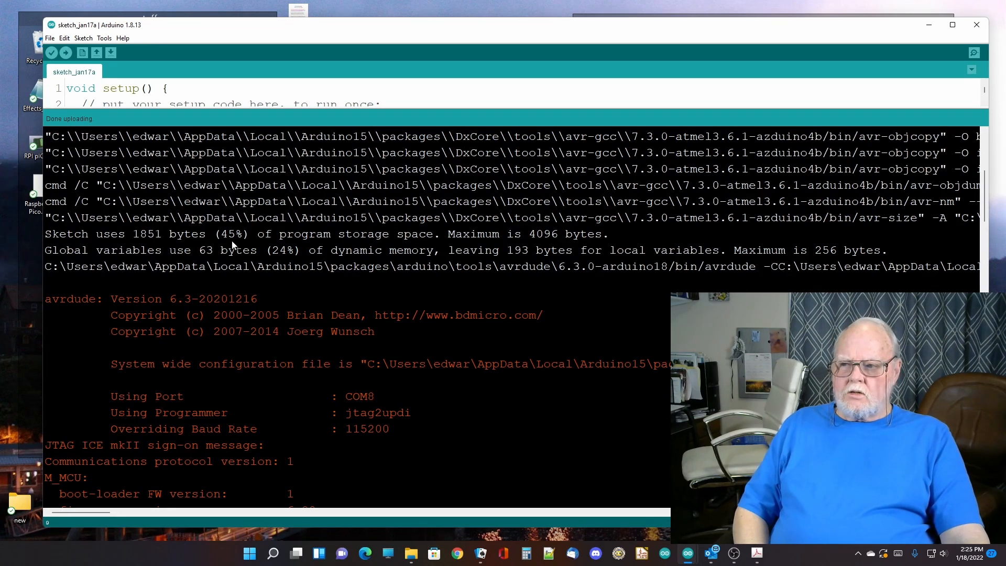
mouse_move(262, 242)
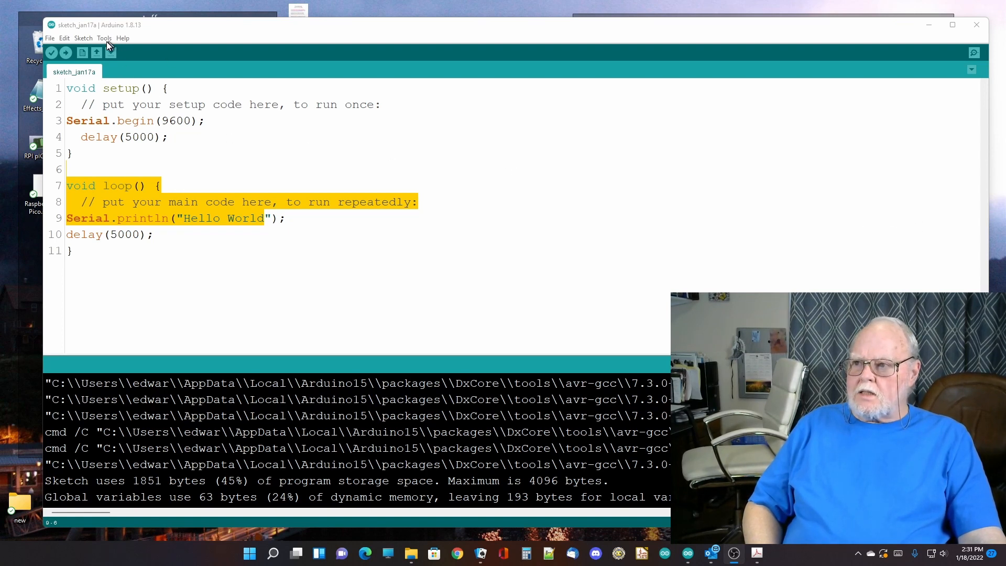
- Open the COM7 Serial Monitor from the top-right toolbar button
click(104, 38)
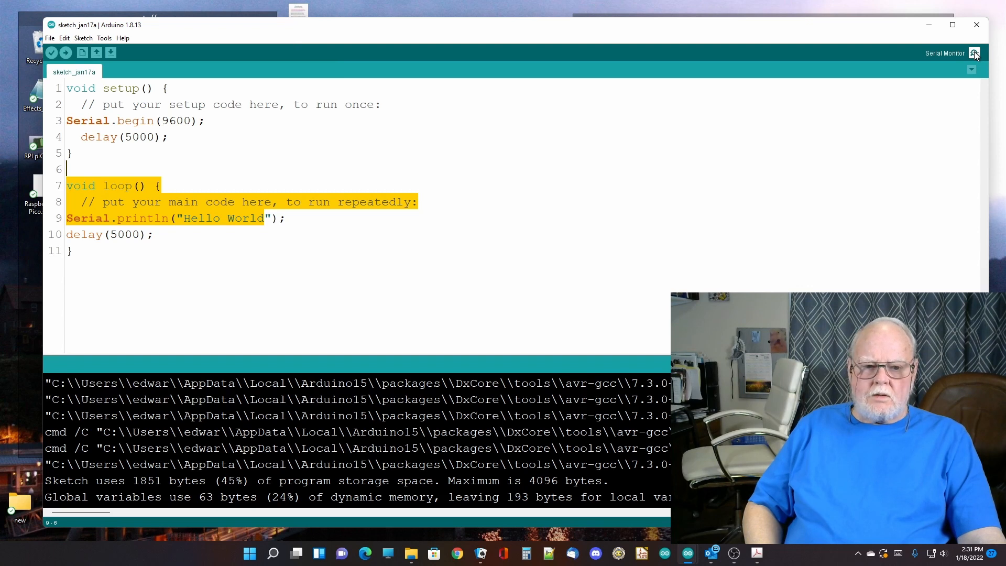
click(972, 52)
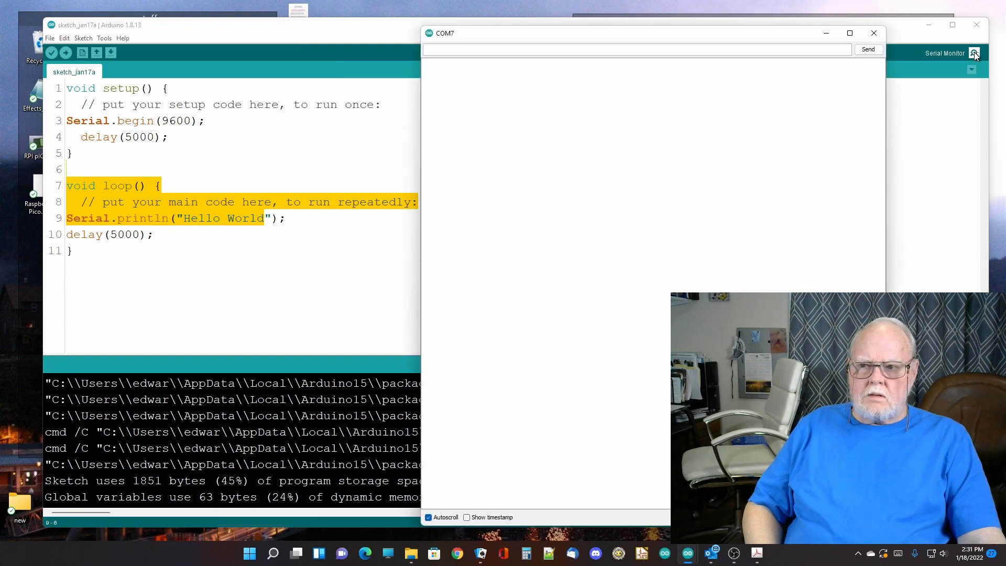